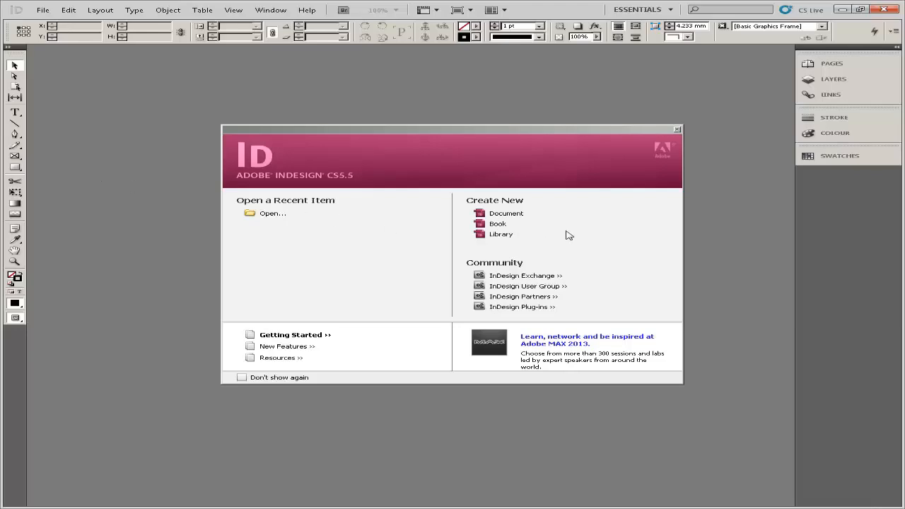
{"action": "mouse_move", "coordinate": [564, 231]}
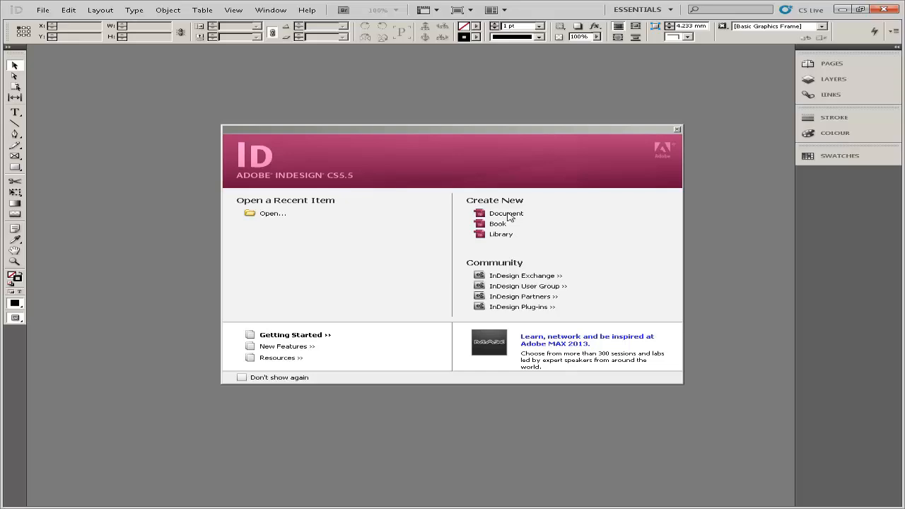
Create a new document with Letter - Half page size and a 0.25 top margin
{"action": "left_click", "coordinate": [506, 212]}
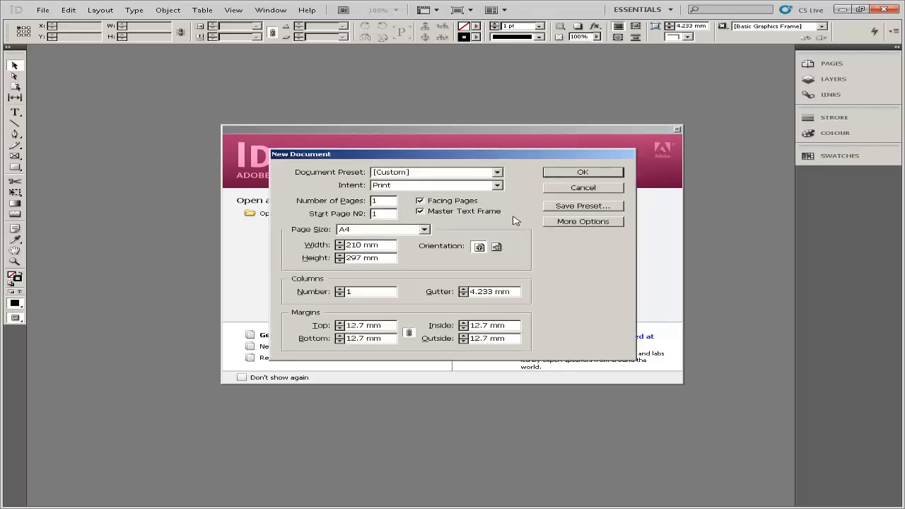
{"action": "mouse_move", "coordinate": [503, 236]}
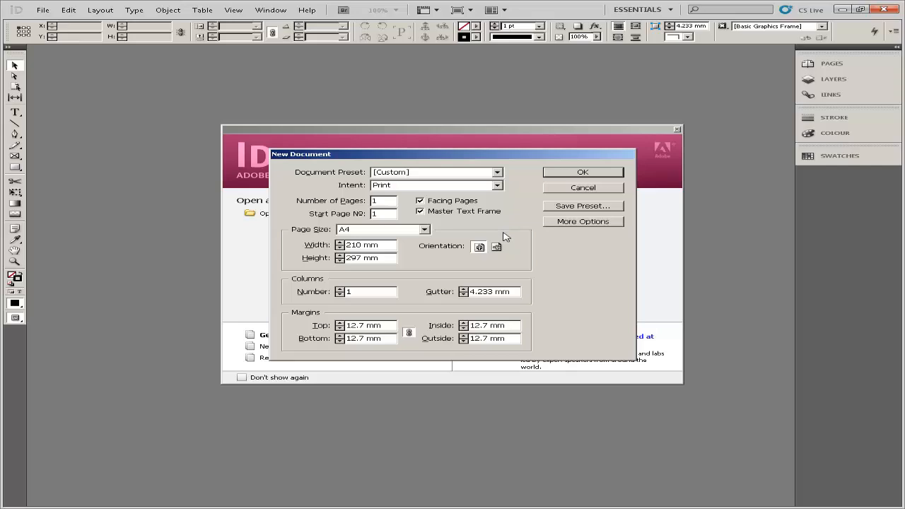
{"action": "mouse_move", "coordinate": [502, 240]}
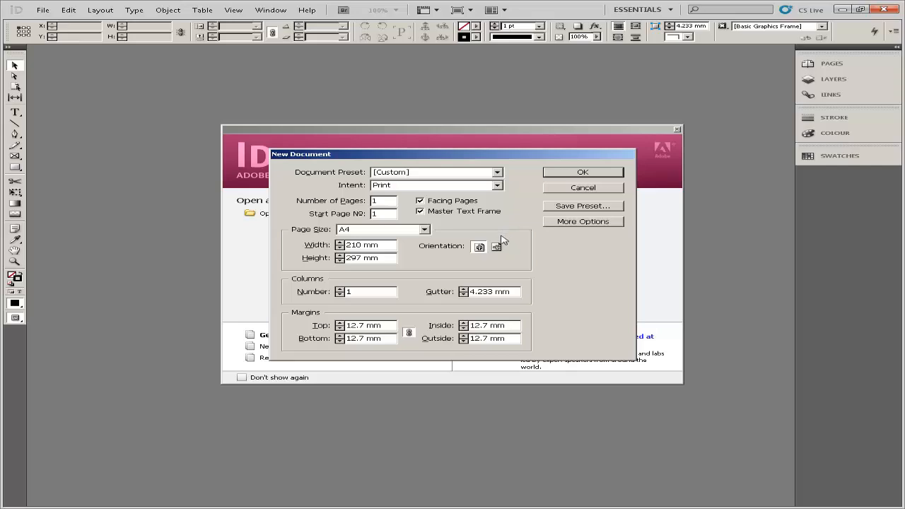
{"action": "mouse_move", "coordinate": [427, 240]}
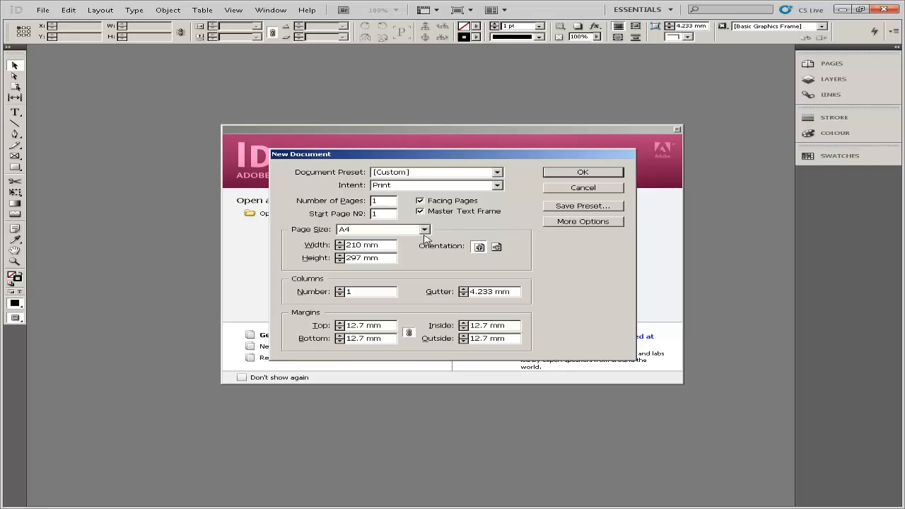
{"action": "mouse_move", "coordinate": [424, 235]}
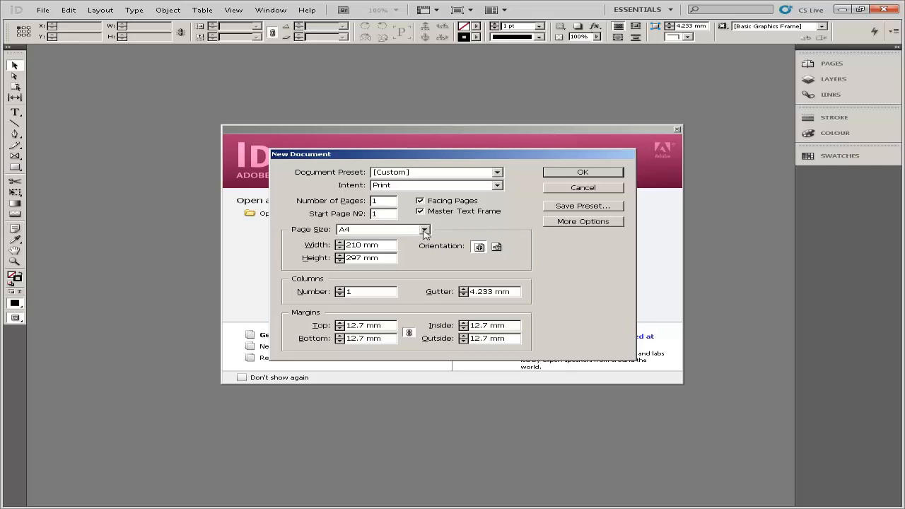
{"action": "left_click", "coordinate": [424, 229]}
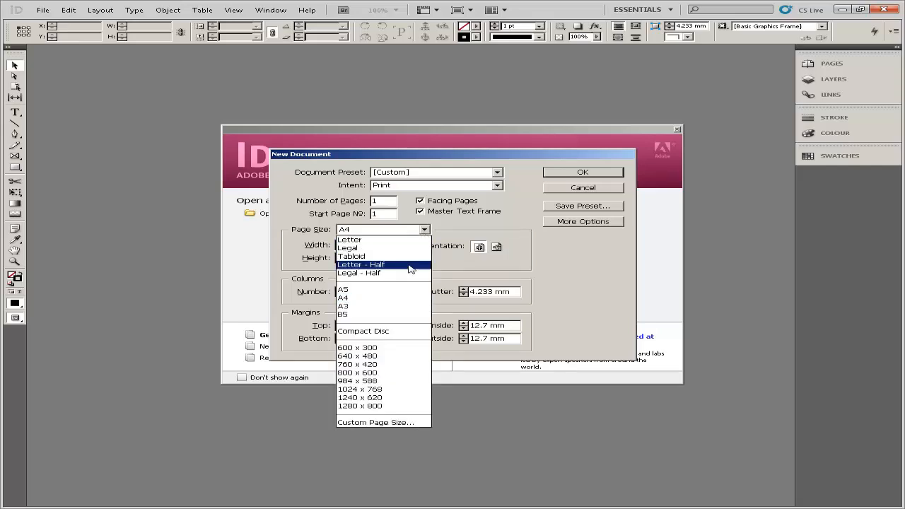
{"action": "left_click", "coordinate": [361, 264]}
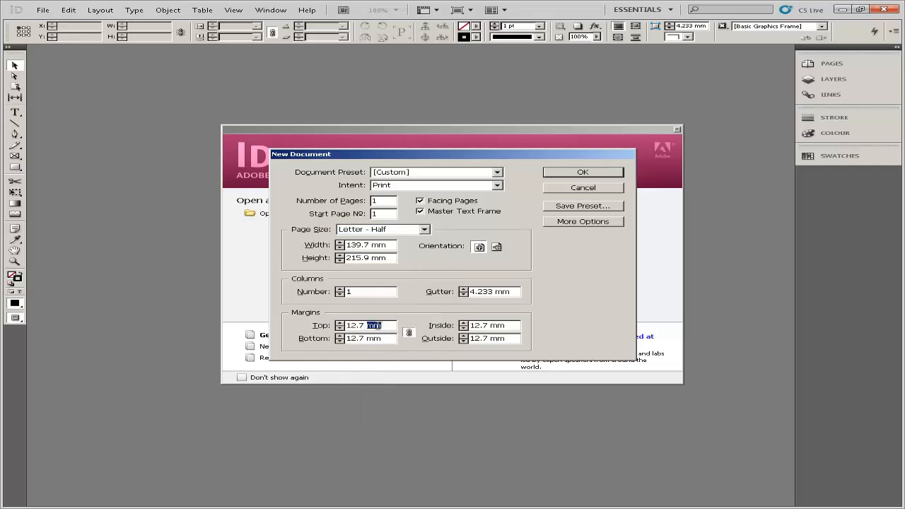
{"action": "type", "text": "02"}
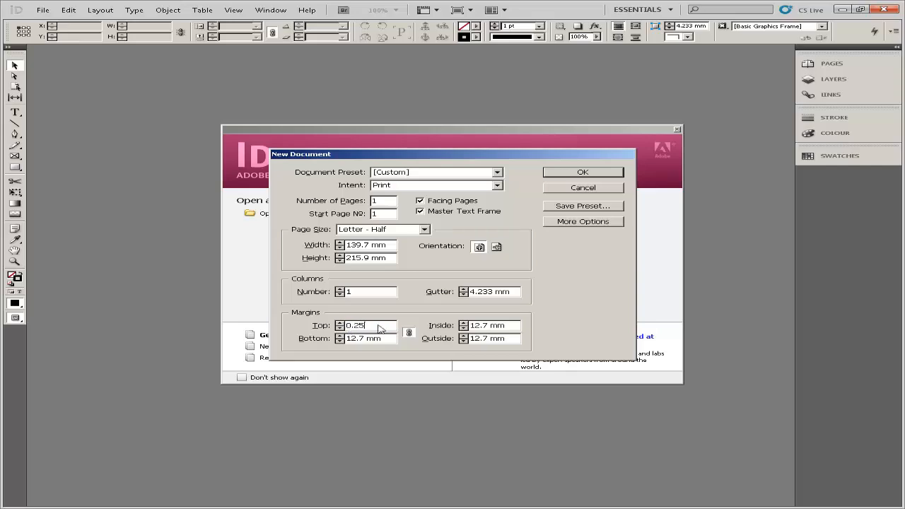
{"action": "left_click", "coordinate": [42, 10]}
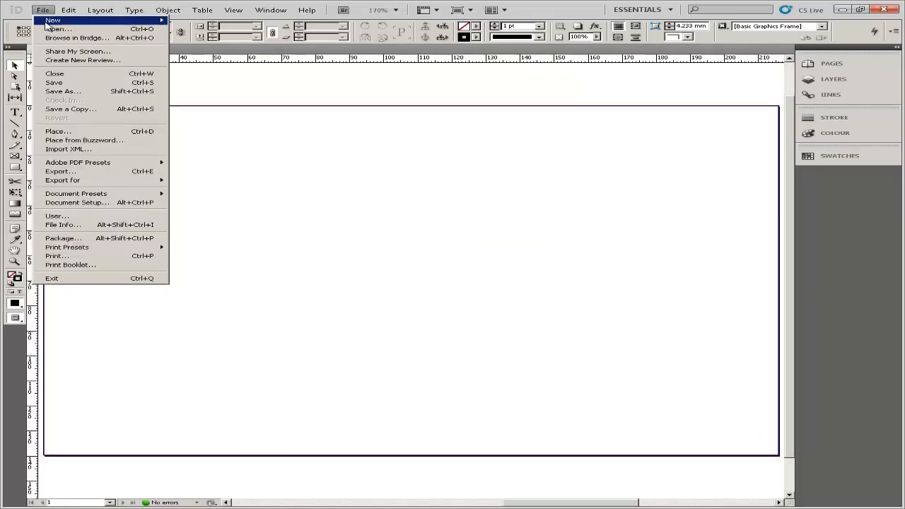
{"action": "mouse_move", "coordinate": [186, 156]}
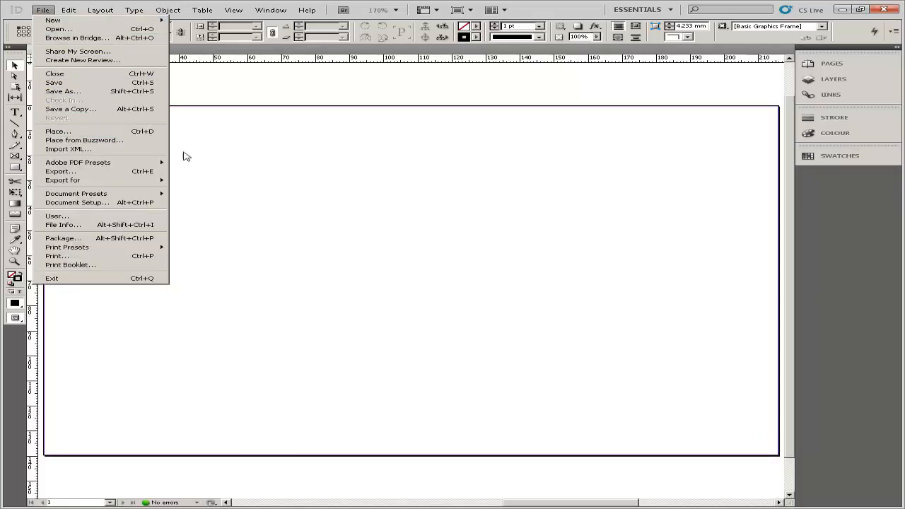
Bring up the Place dialog from the File menu to browse for an image
{"action": "left_click", "coordinate": [56, 130]}
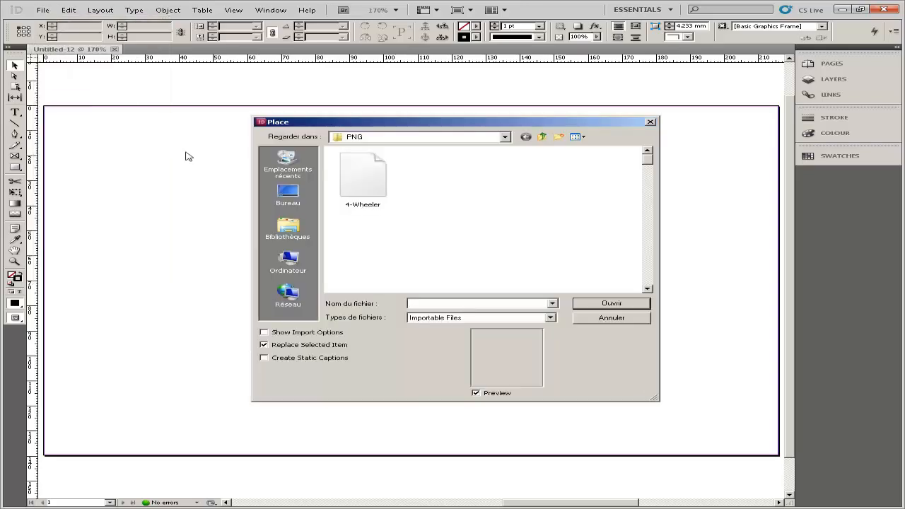